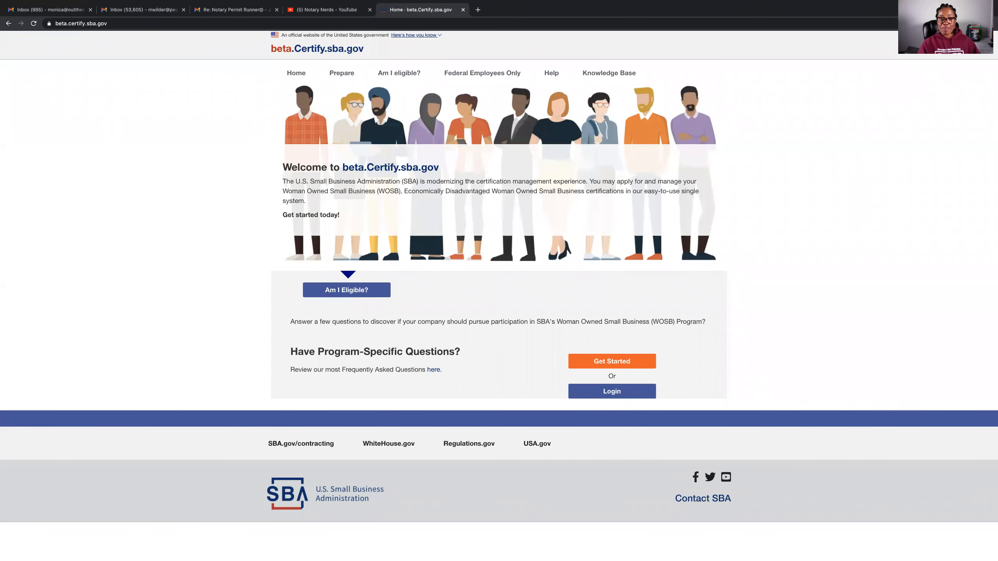
pyautogui.moveTo(878, 74)
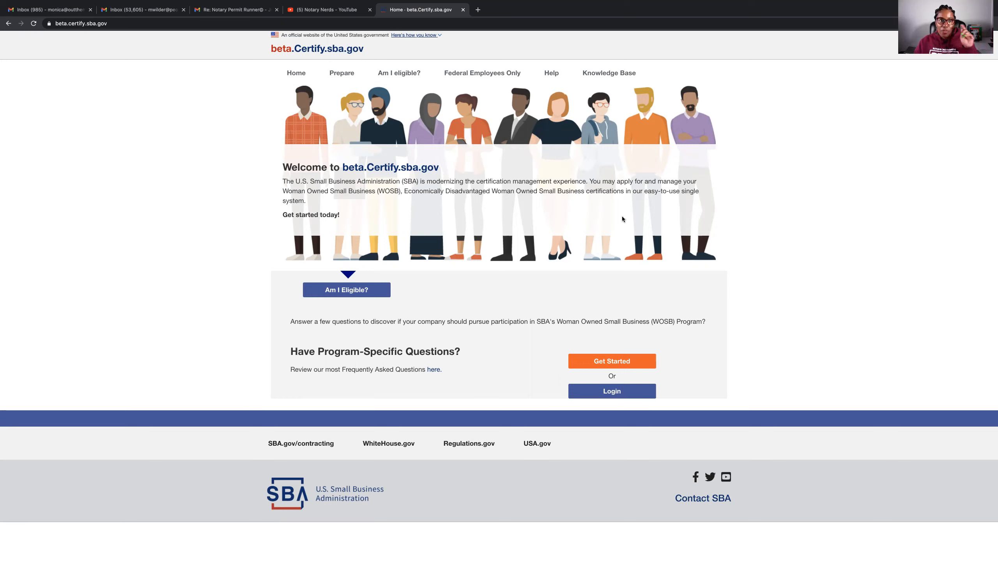
pyautogui.moveTo(407, 197)
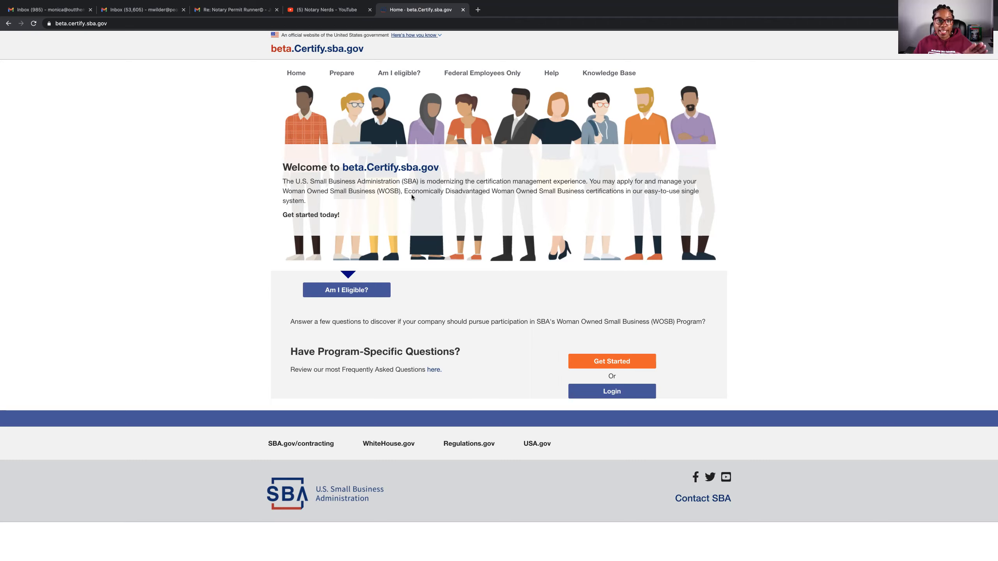
pyautogui.moveTo(417, 207)
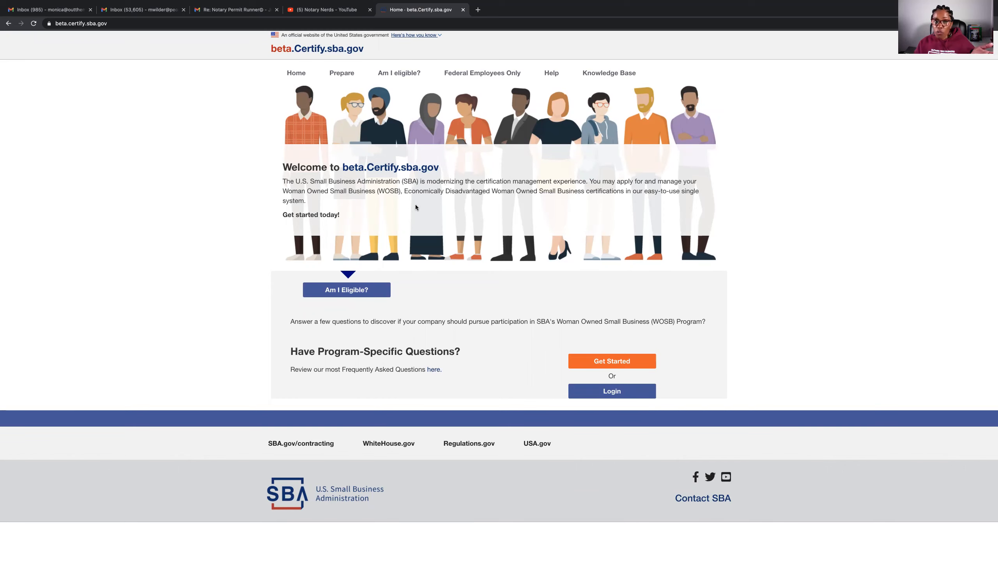
pyautogui.moveTo(377, 255)
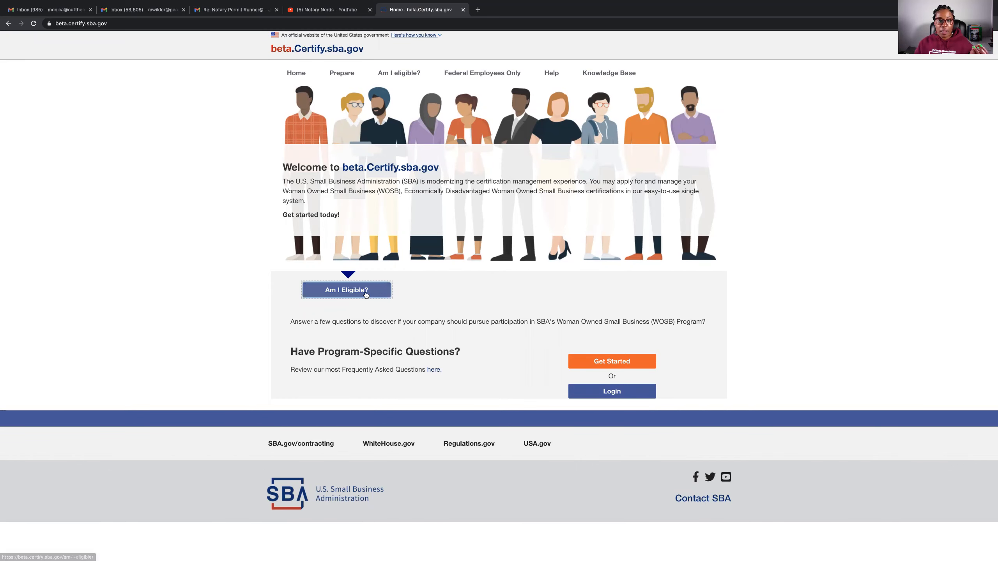
# Step: Start 'Am I Eligible?' and answer Yes that qualifying individuals are U.S. citizens
pyautogui.click(346, 290)
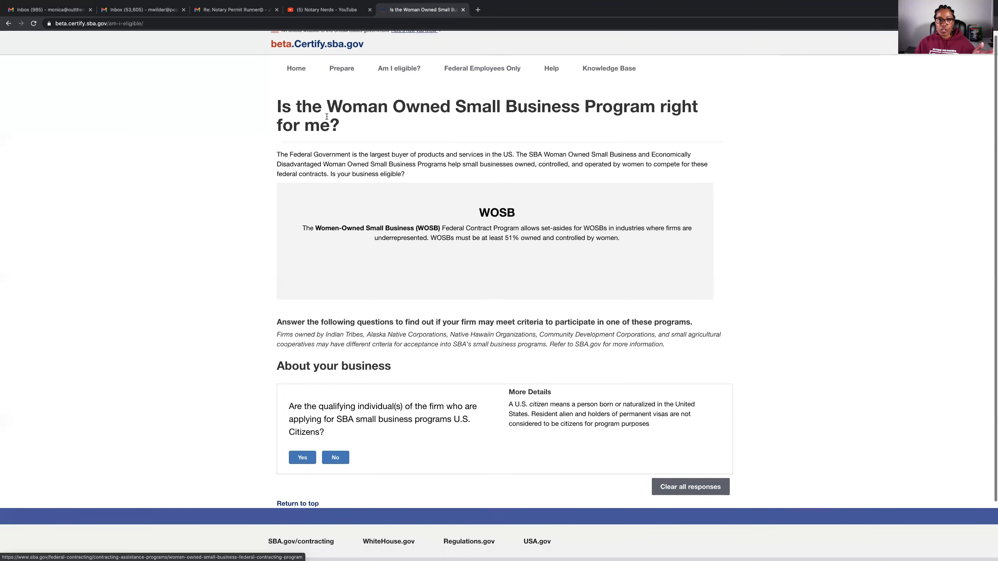
pyautogui.moveTo(440, 149)
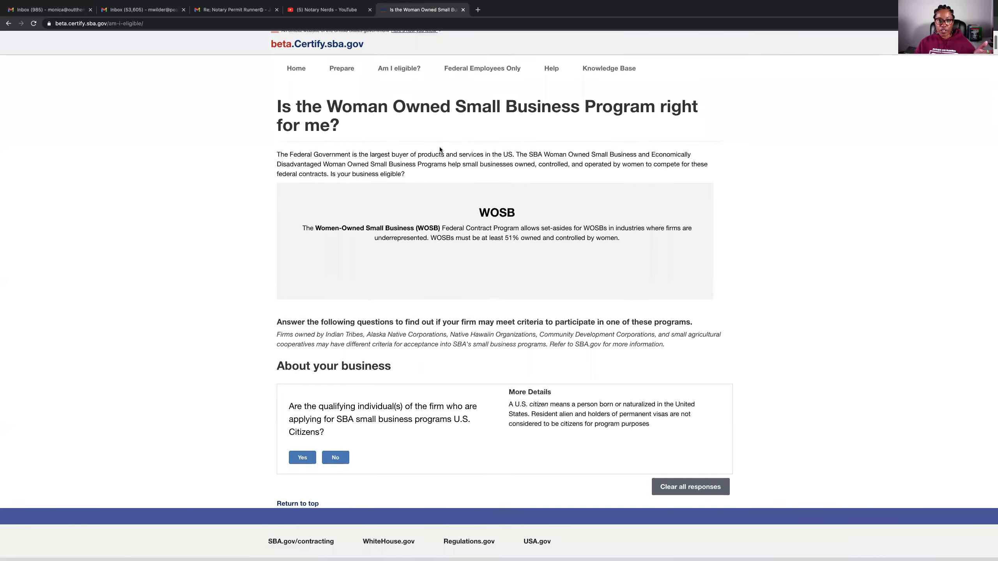
pyautogui.scroll(-3)
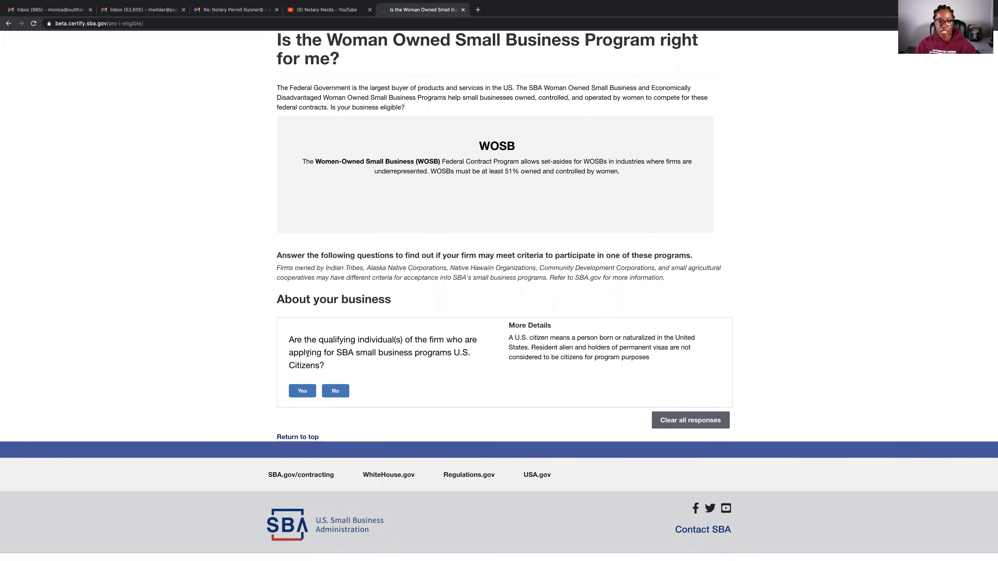
pyautogui.click(302, 391)
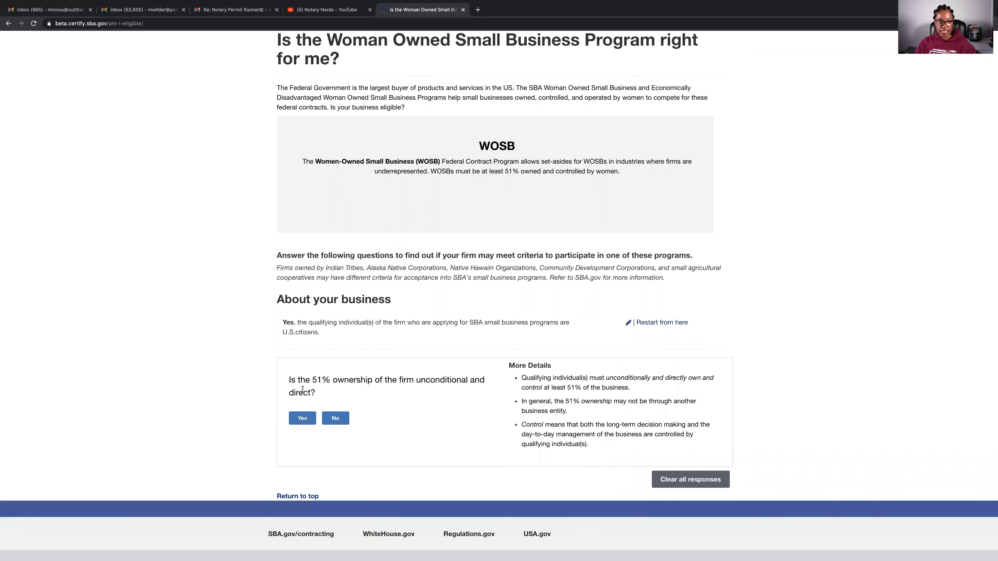
# Step: Answer Yes on direct unconditional 51% ownership, for-profit organization, and no debarment
pyautogui.scroll(-3)
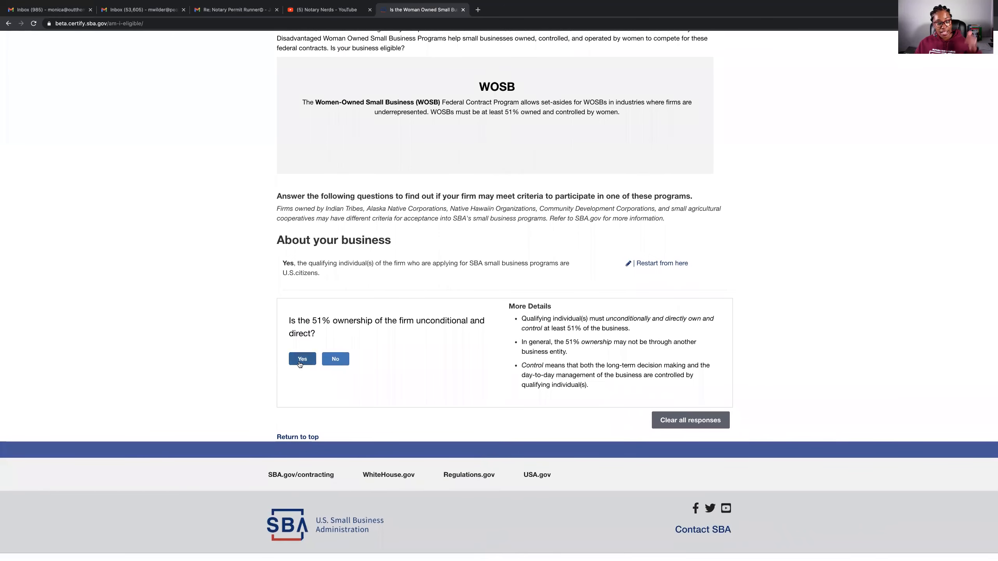
pyautogui.click(302, 359)
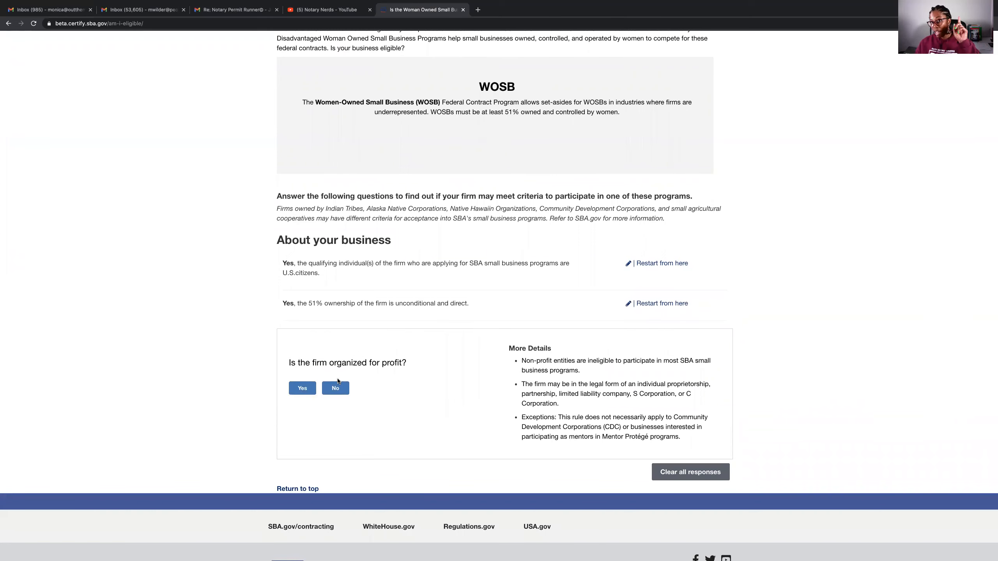
pyautogui.click(302, 388)
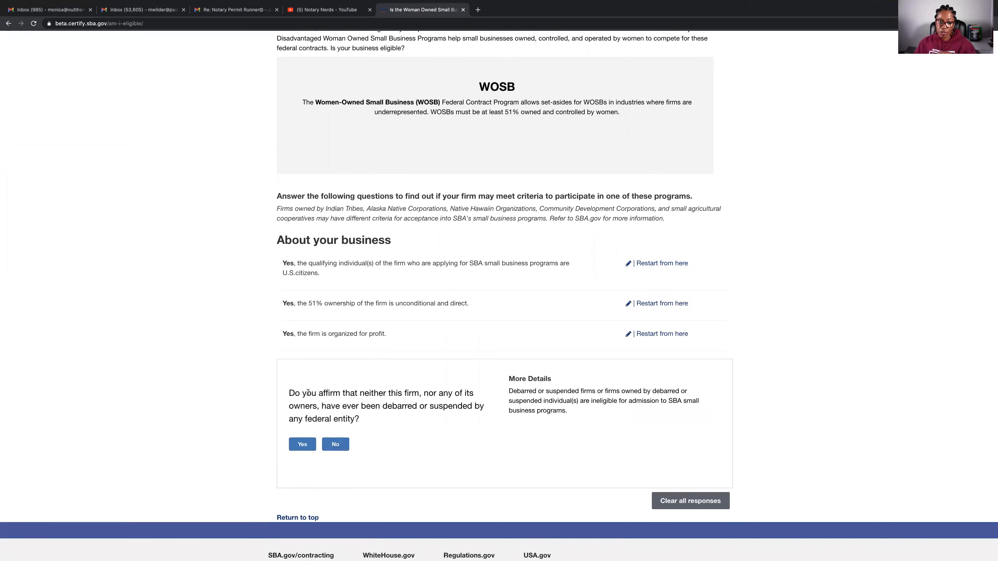
pyautogui.moveTo(313, 383)
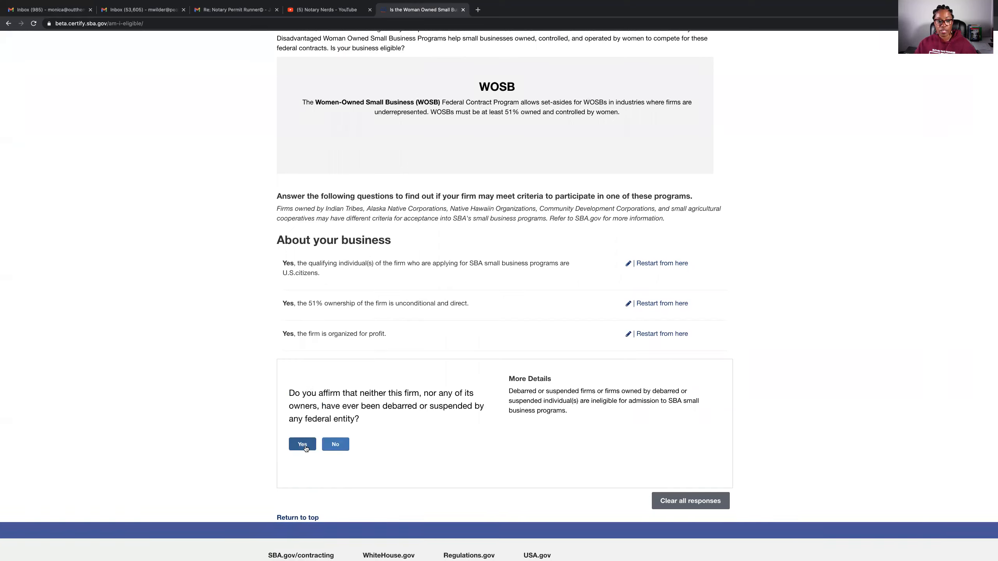
pyautogui.click(302, 445)
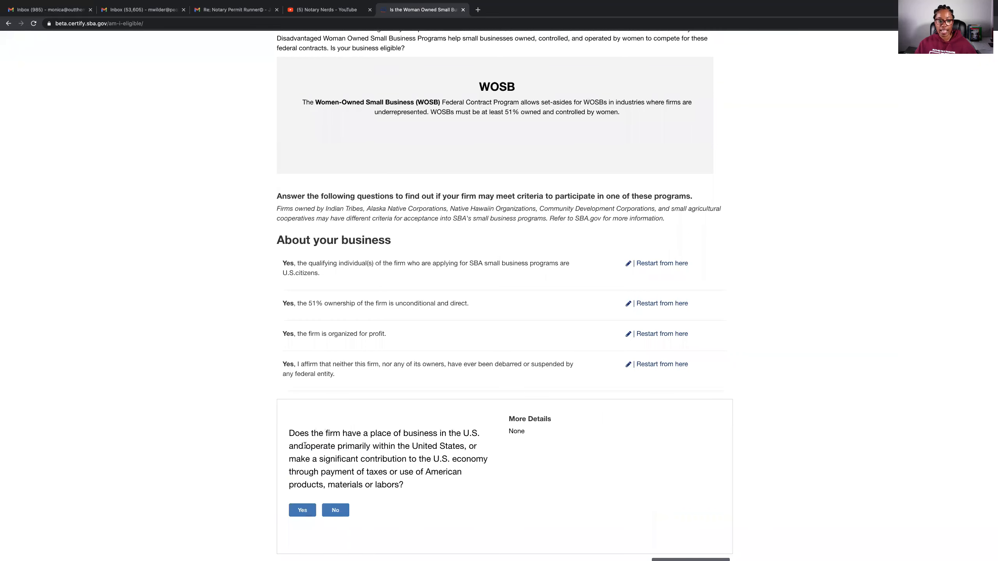
# Step: Answer Yes on U.S. place of business, small under NAICS, and 51% women ownership
pyautogui.scroll(-3)
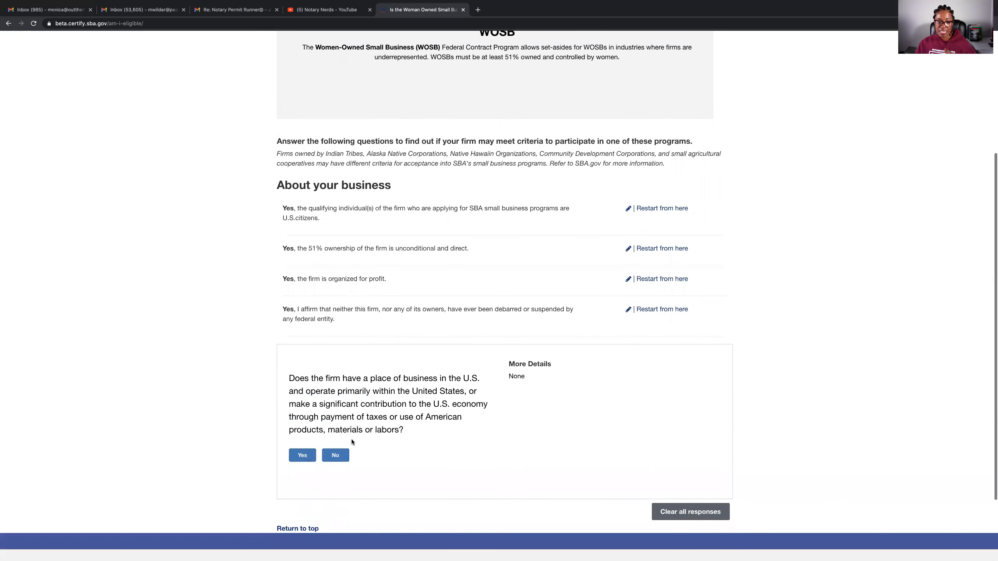
pyautogui.scroll(-3)
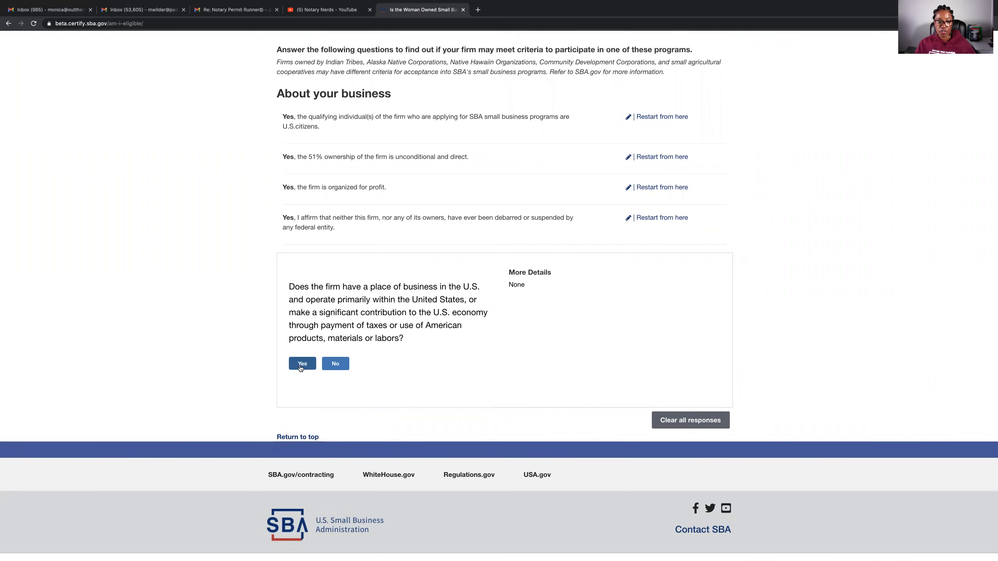
pyautogui.click(302, 364)
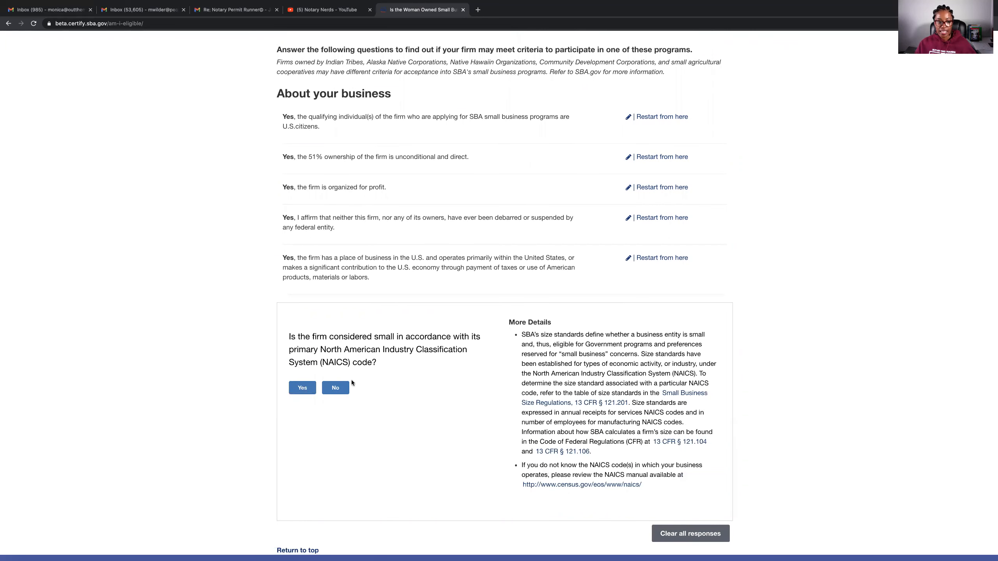
pyautogui.scroll(-3)
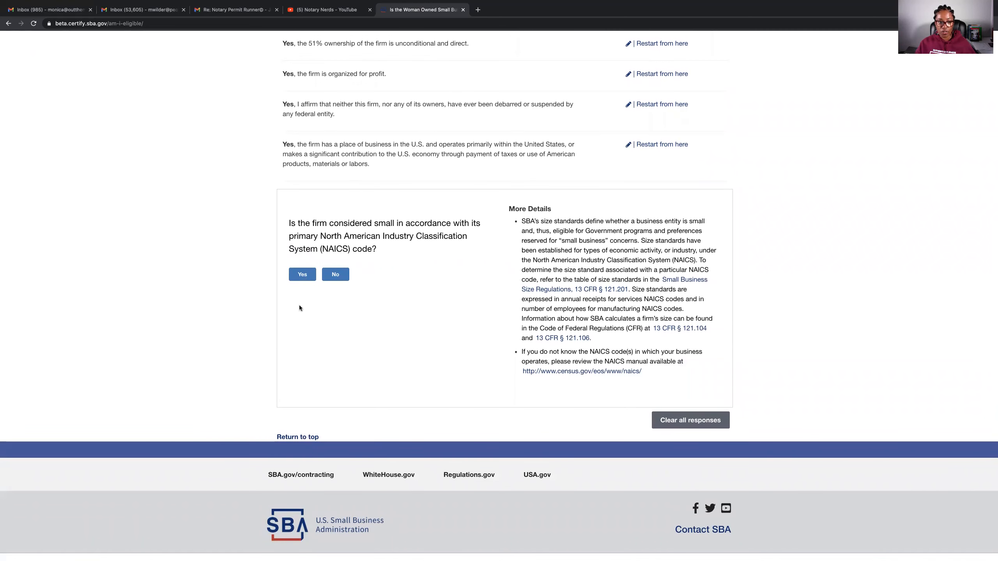
pyautogui.click(302, 275)
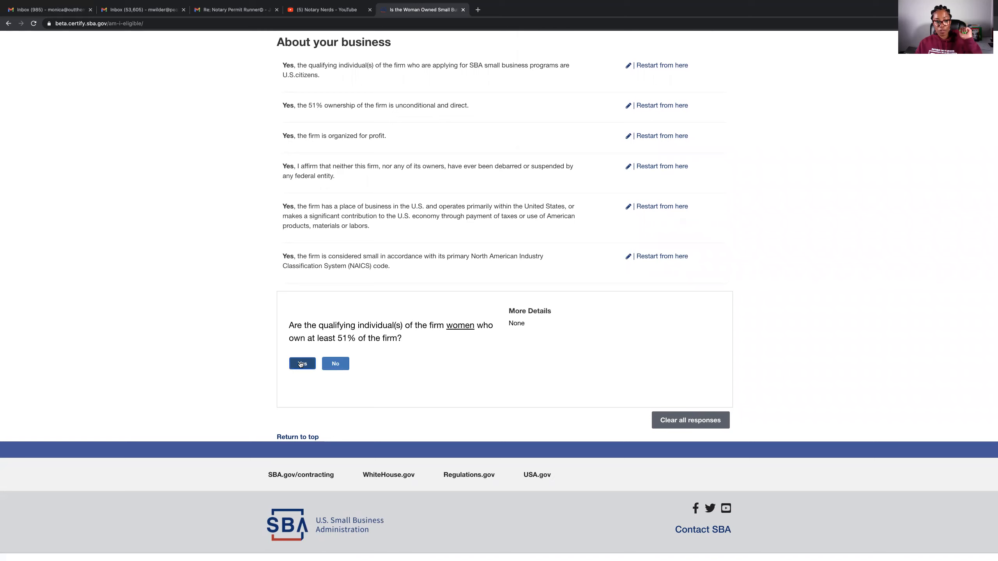
pyautogui.click(302, 364)
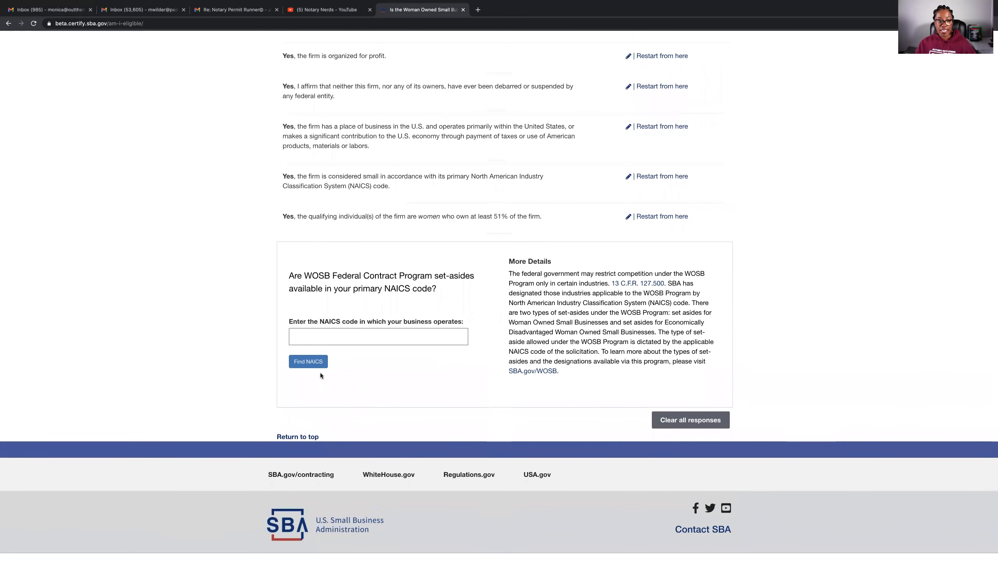